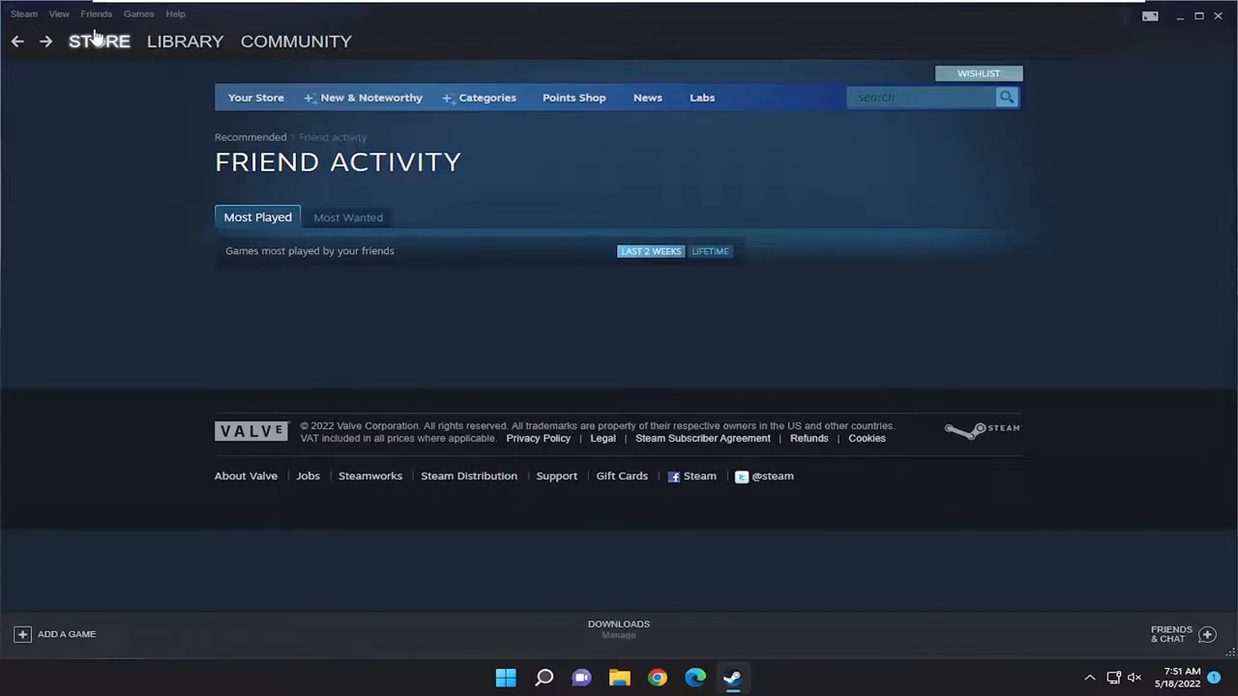
From the Friends menu reach the Edit Profile page and bring Profile Preferences into view
left_click(97, 13)
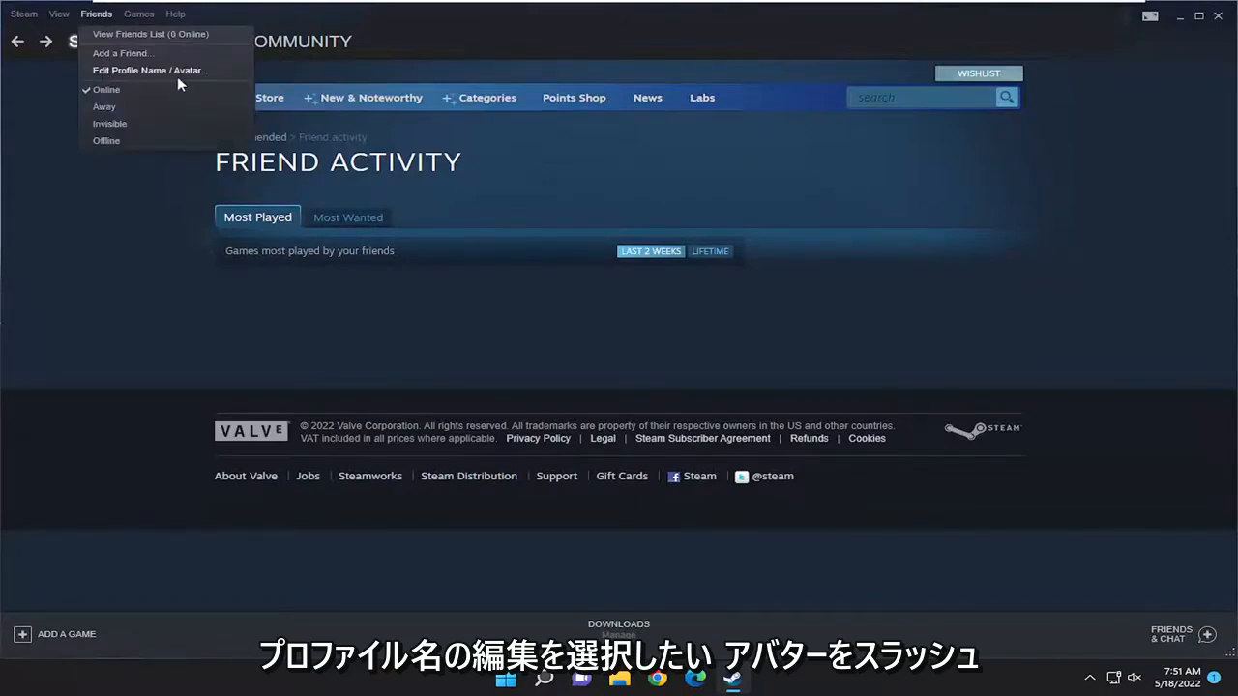
left_click(178, 78)
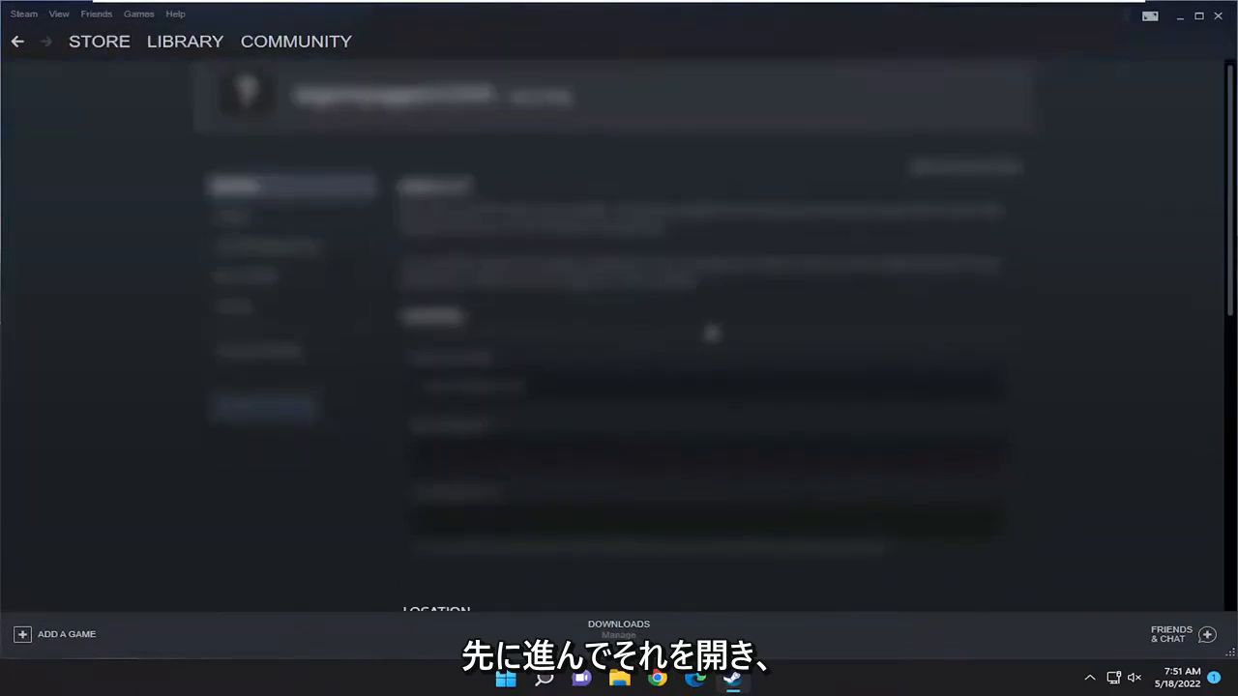
scroll("down", 3)
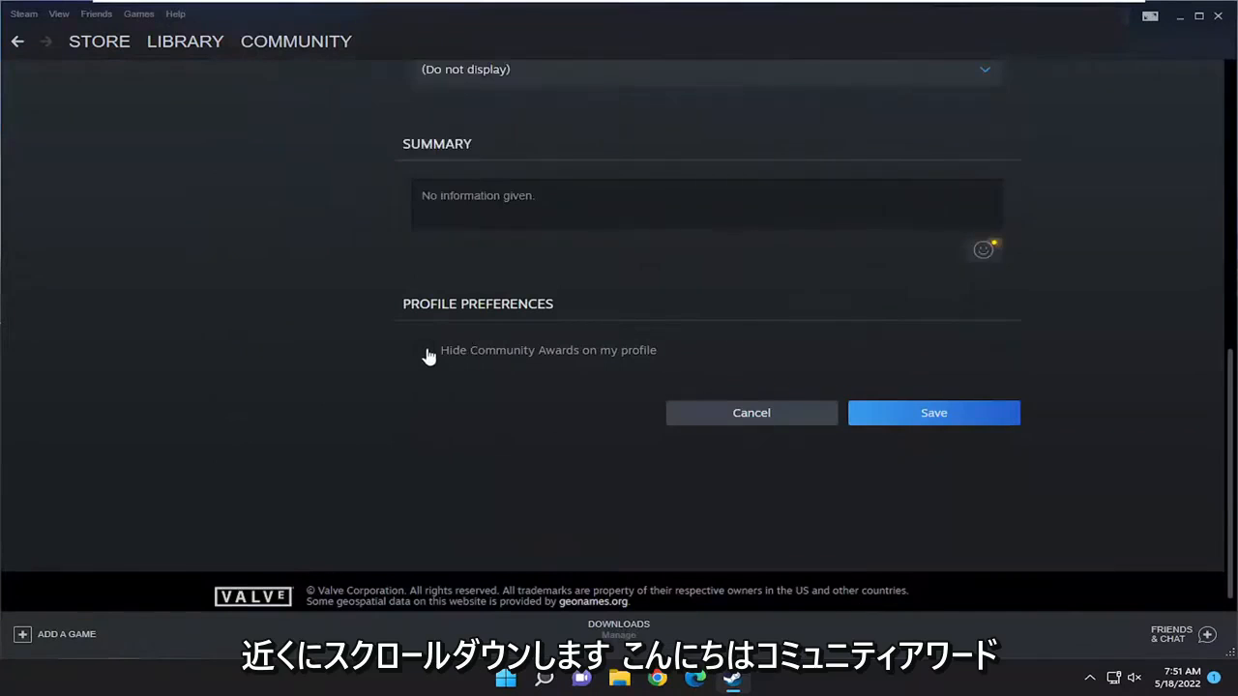
left_click(424, 350)
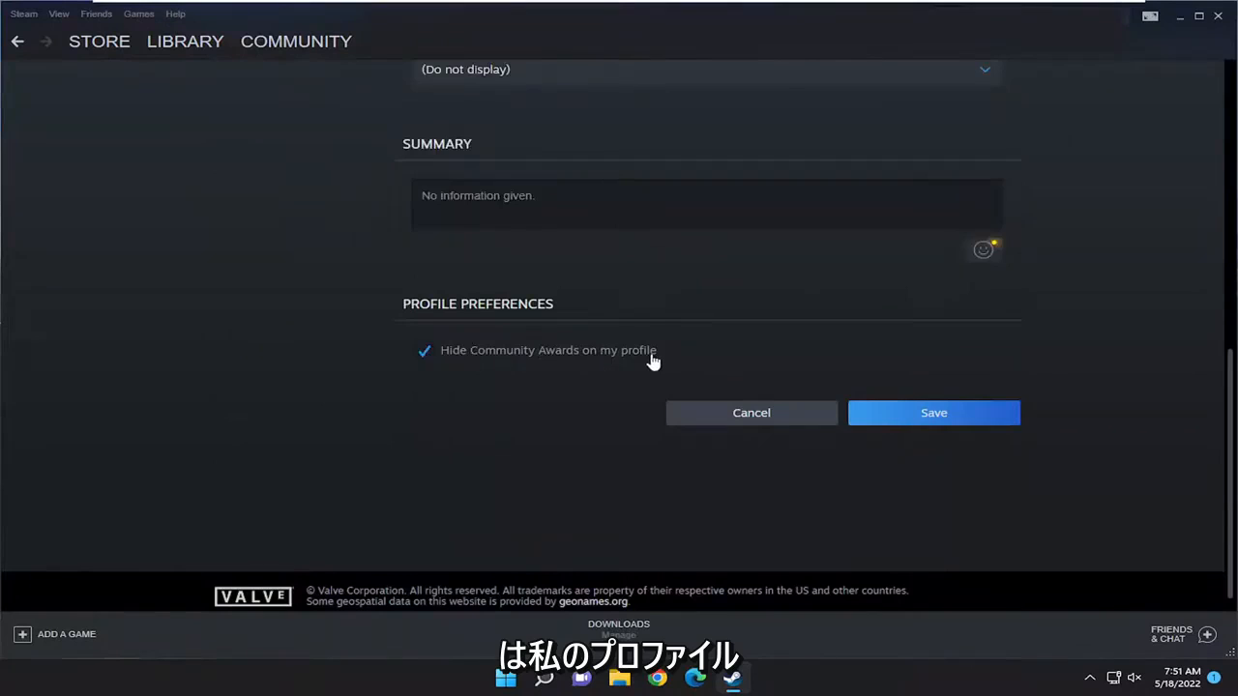
mouse_move(449, 356)
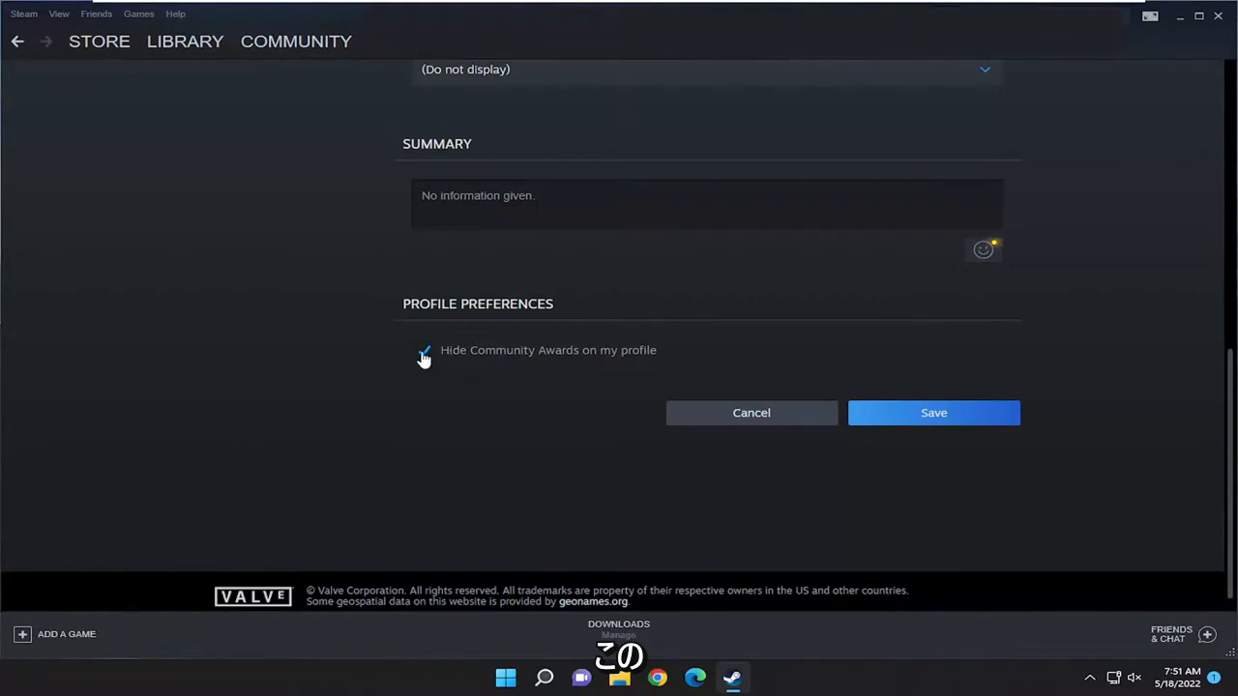
left_click(421, 350)
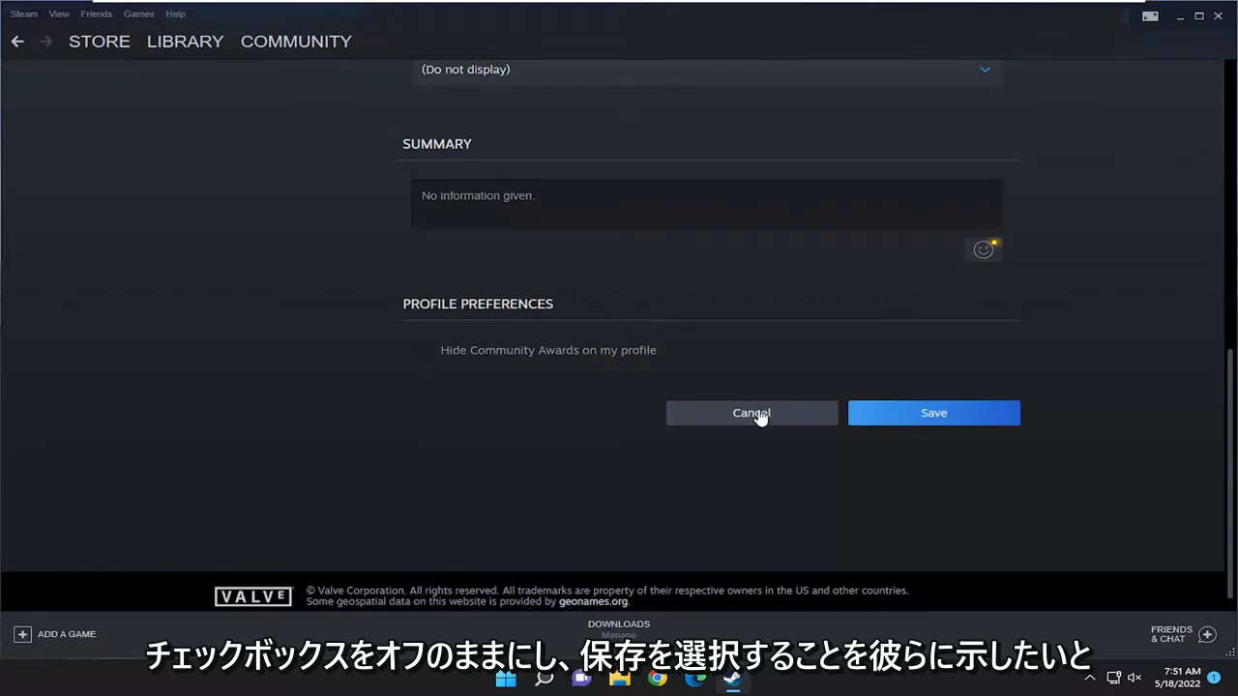